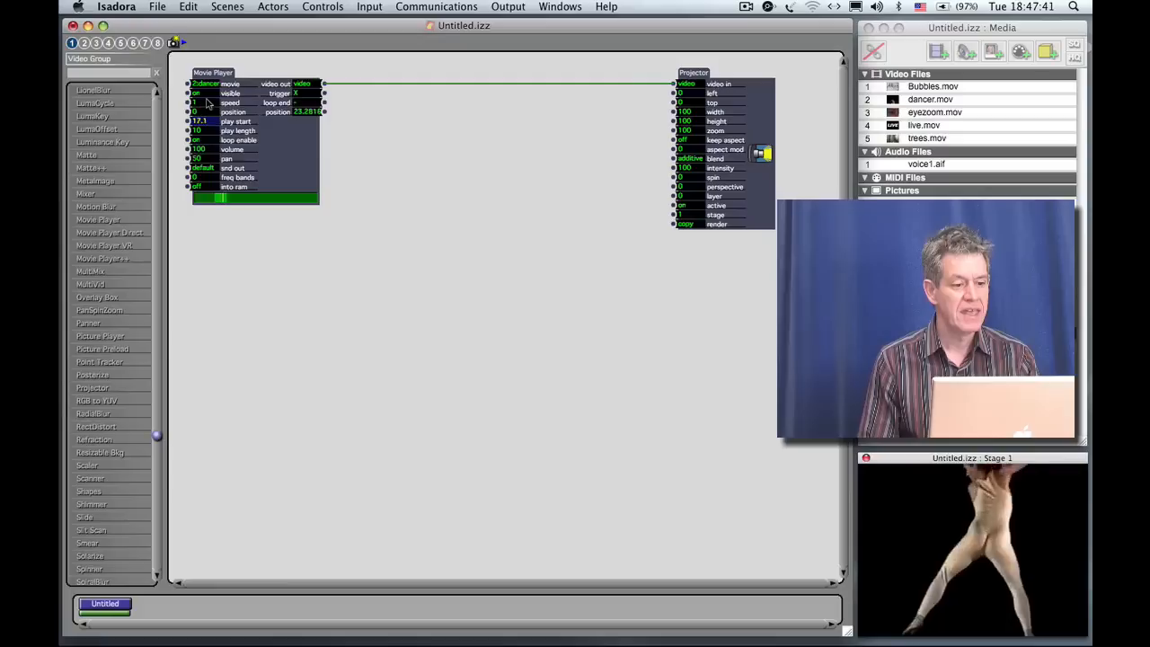
mouse_move(209, 133)
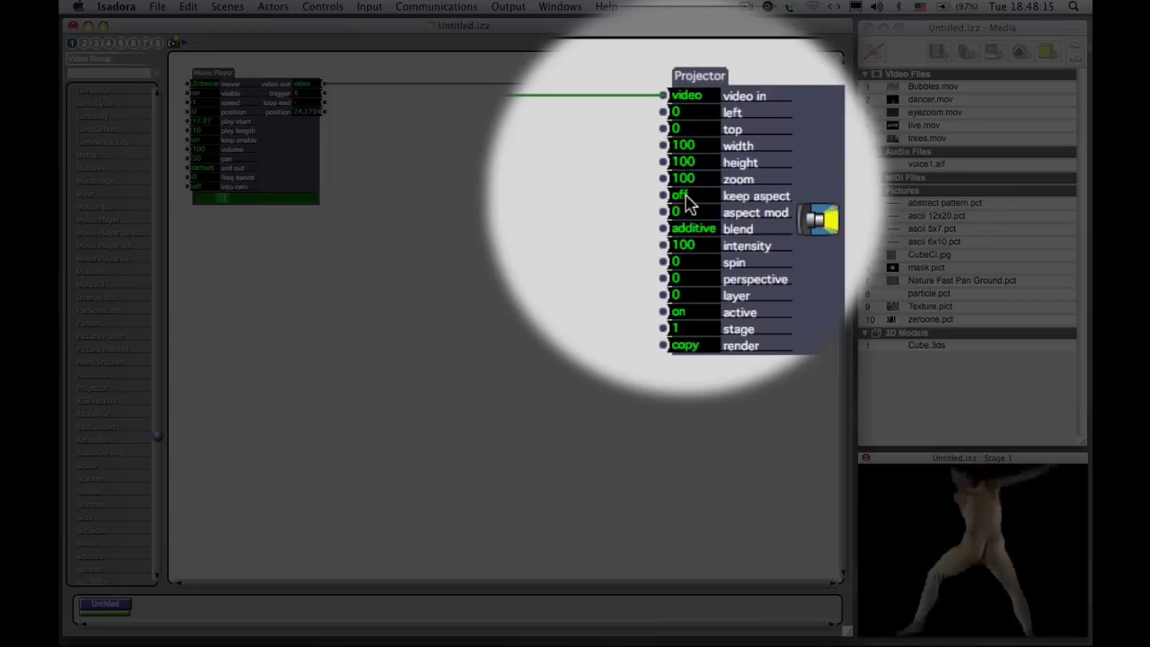
mouse_move(694, 194)
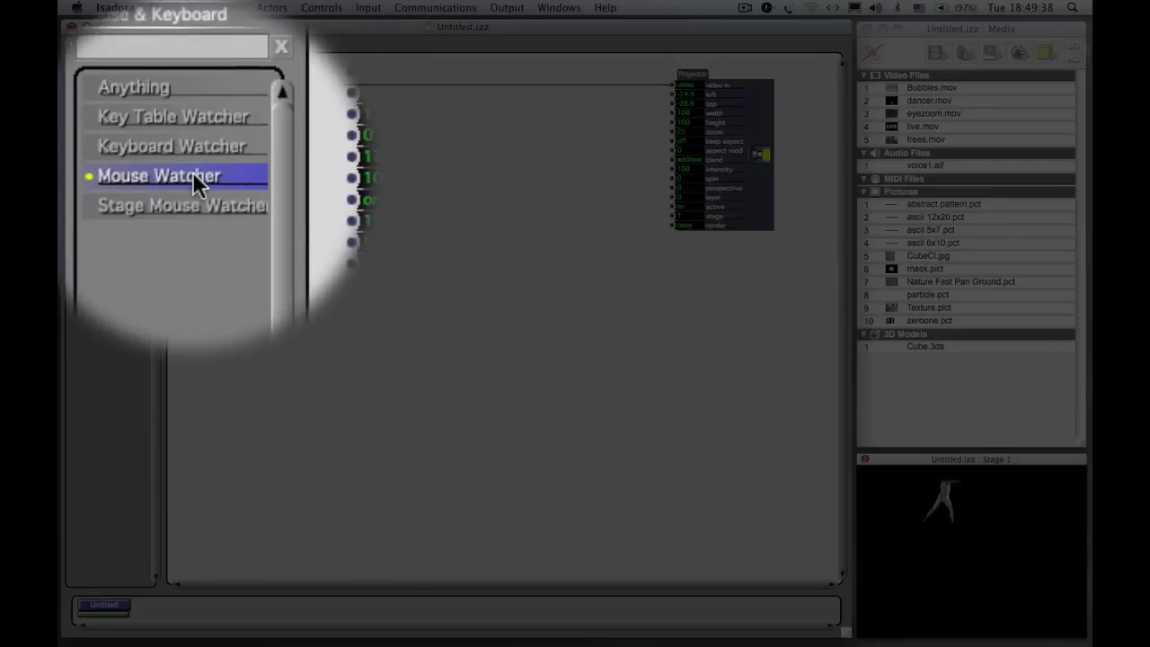
mouse_move(198, 180)
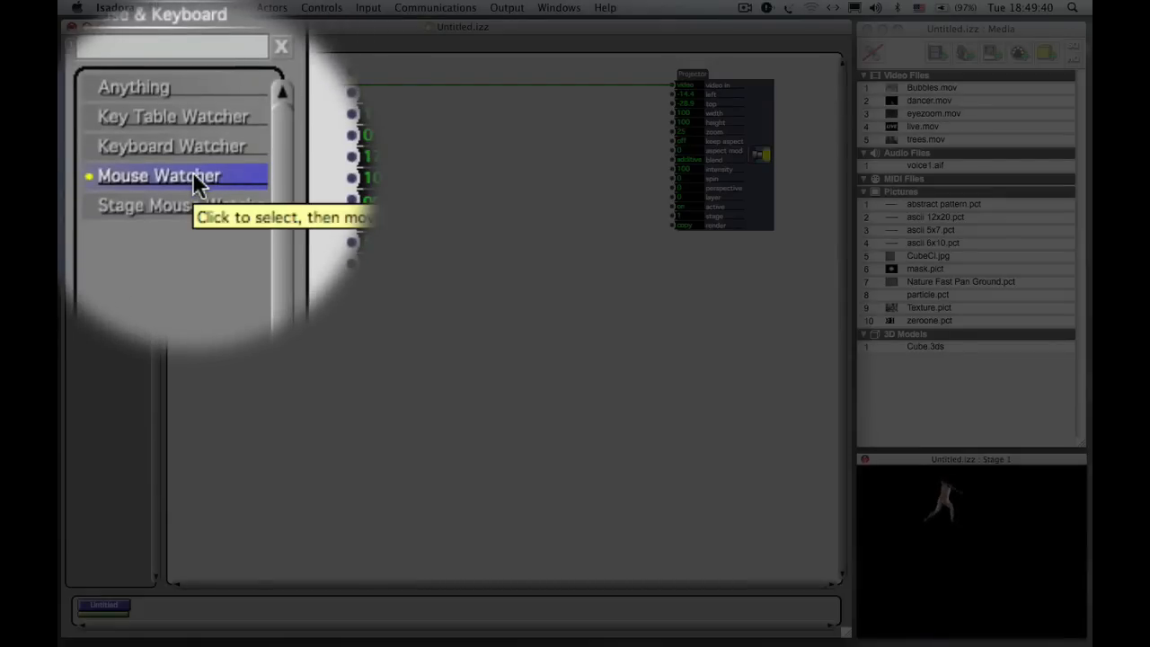
Add a Mouse Watcher actor below the Movie Player, feeding the Projector's position
click(177, 175)
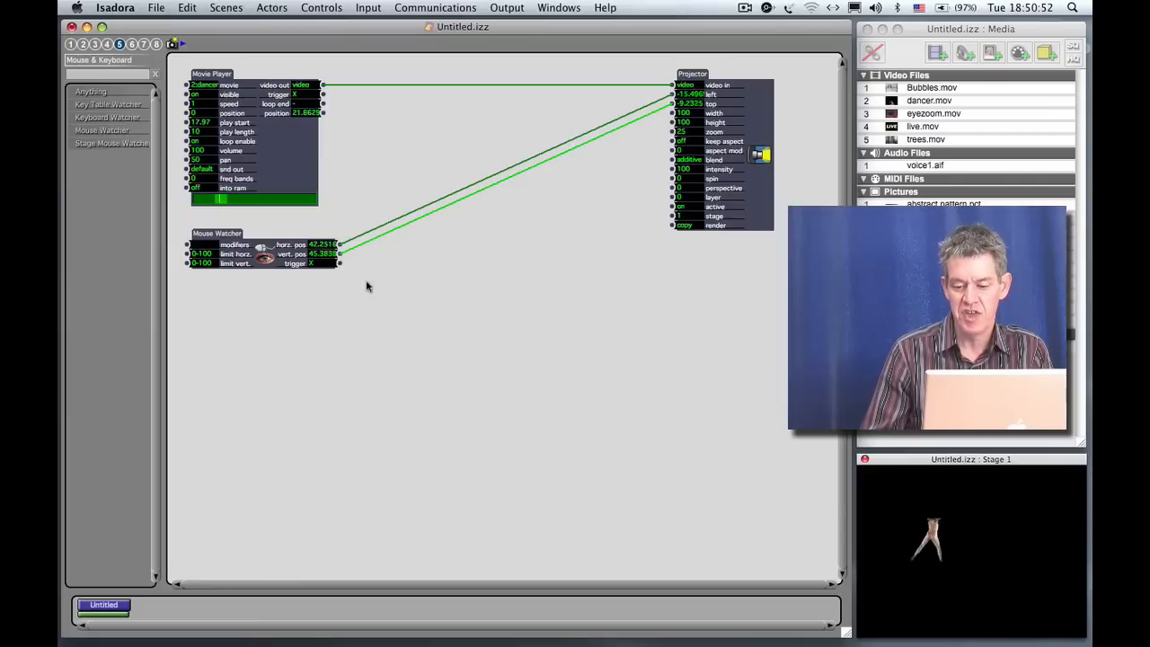
mouse_move(554, 327)
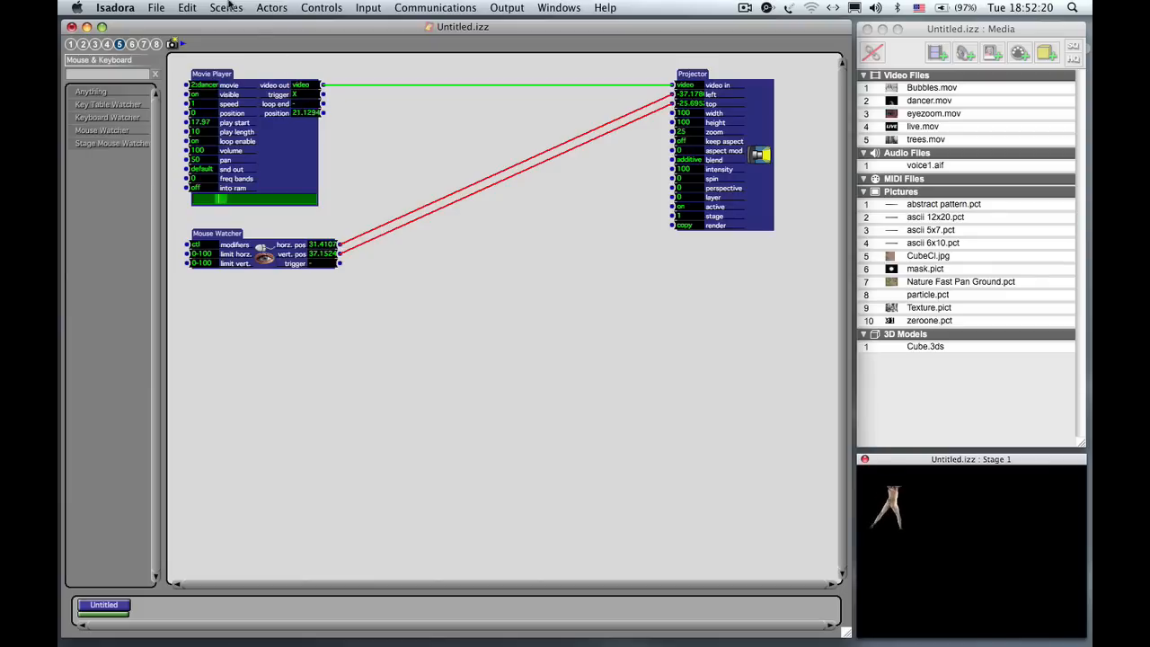
click(183, 7)
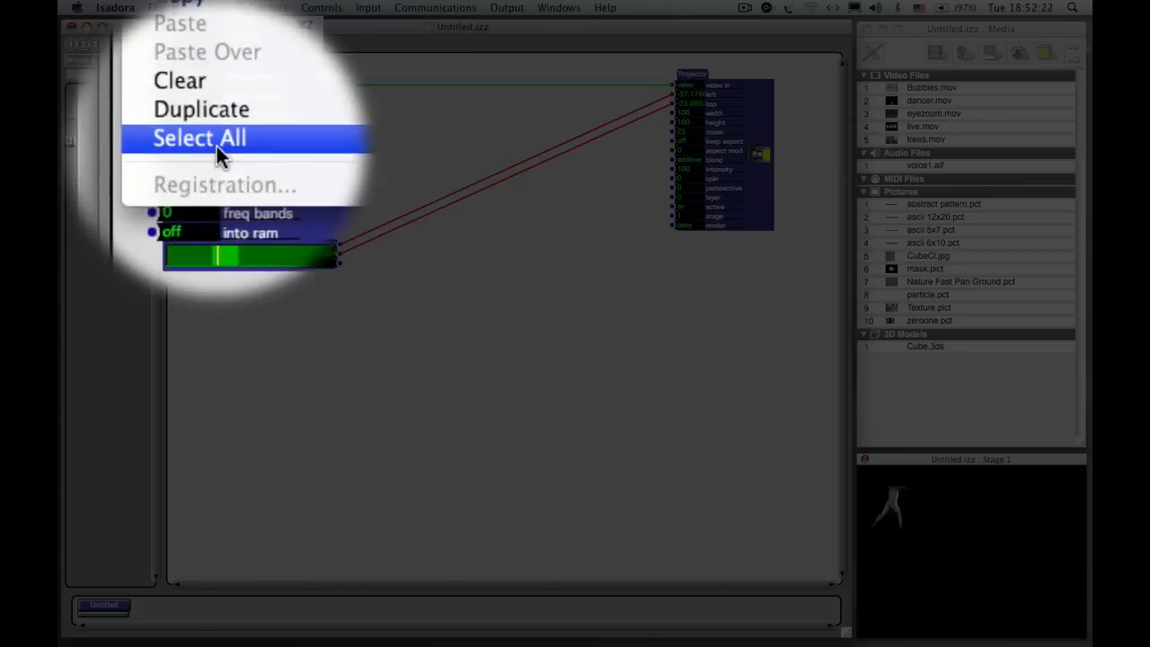
Select all actors in the patch via Edit > Select All
click(200, 138)
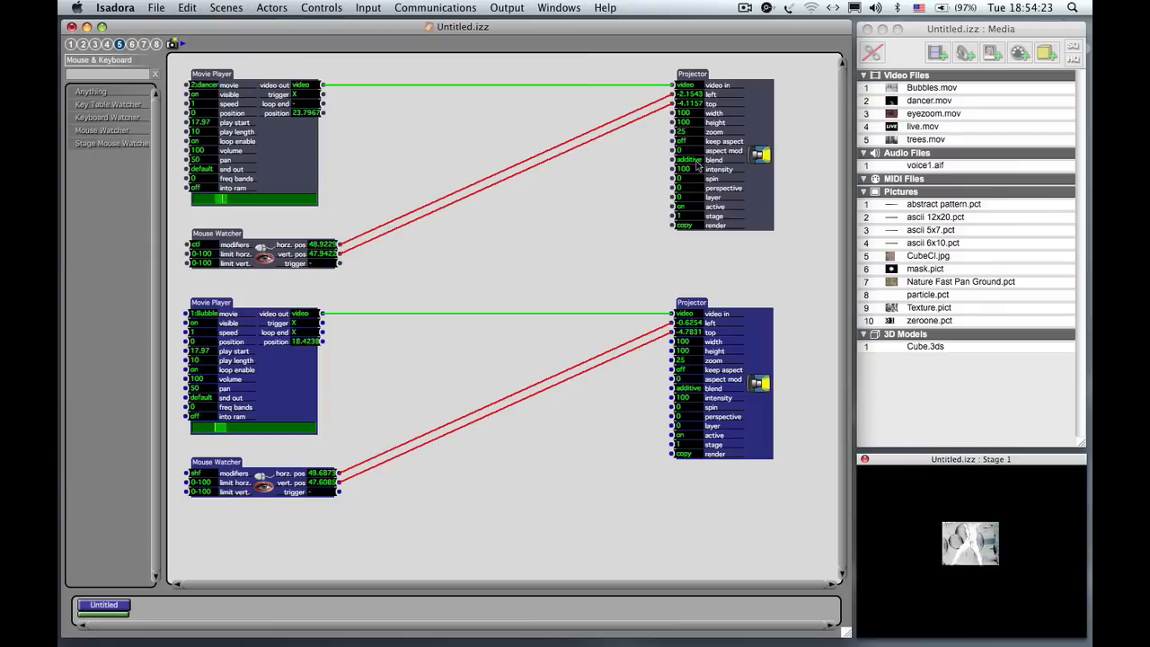
mouse_move(683, 158)
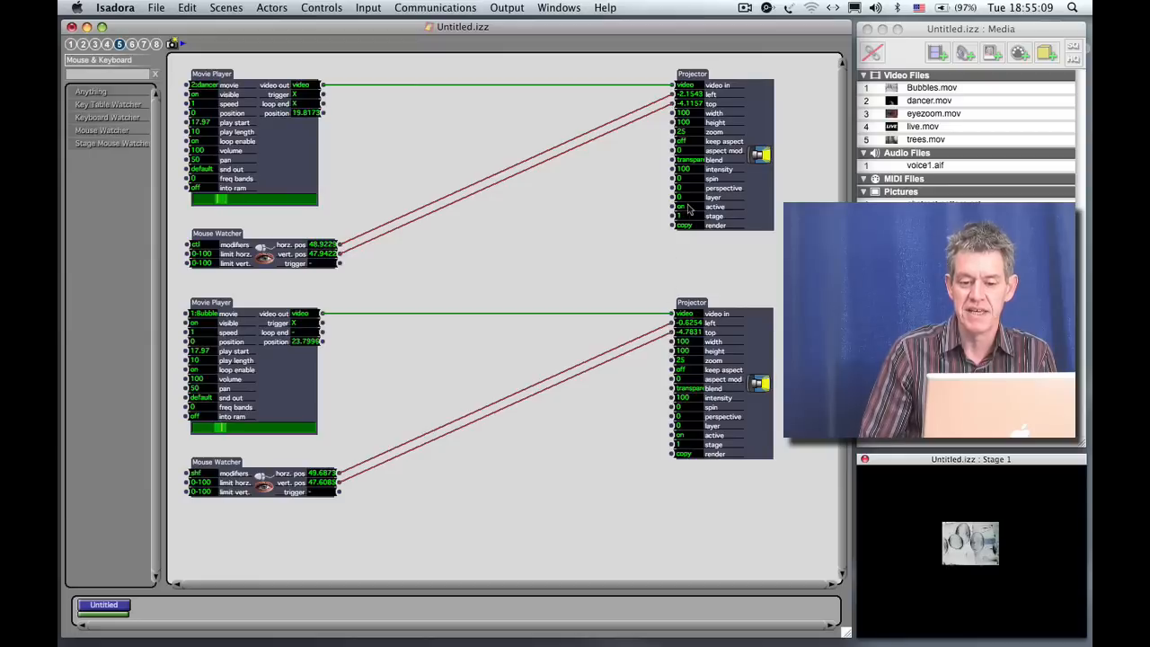
mouse_move(708, 196)
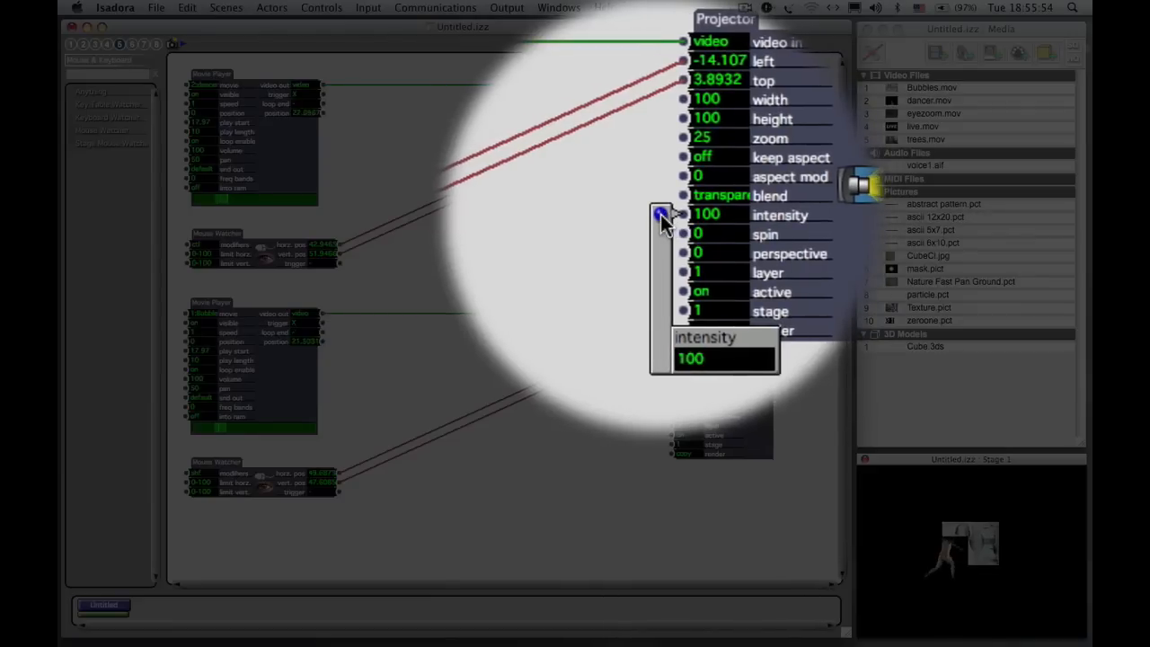
Lower the upper Projector's intensity from 100 to 65
drag(662, 216, 661, 210)
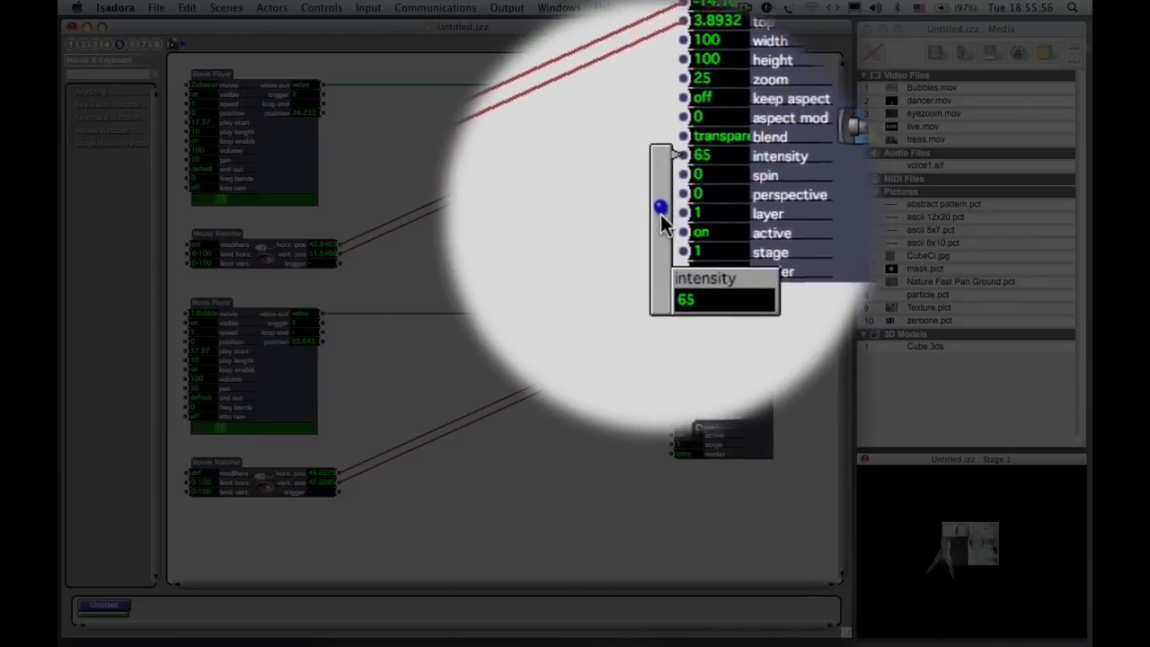